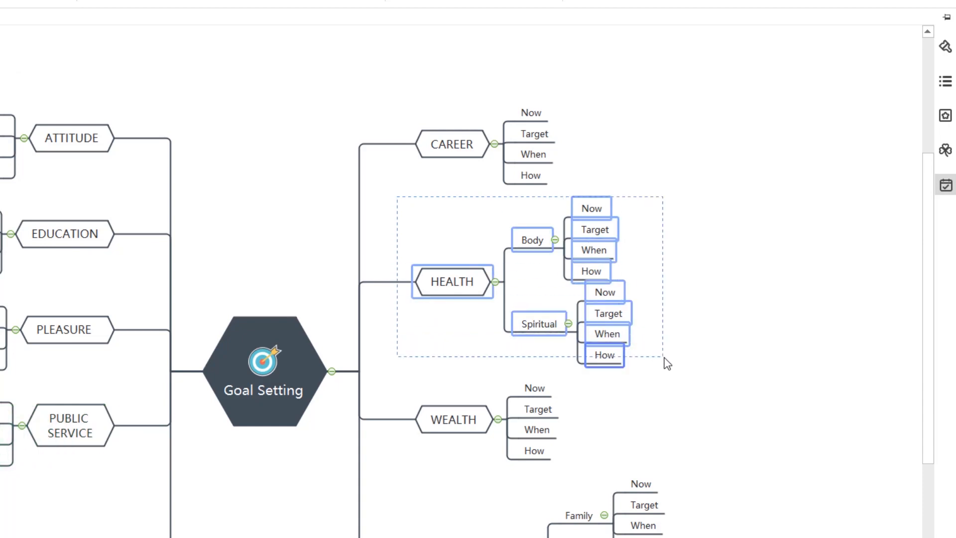
Open the Task pane for the selected HEALTH branch and its subtopics
click(945, 184)
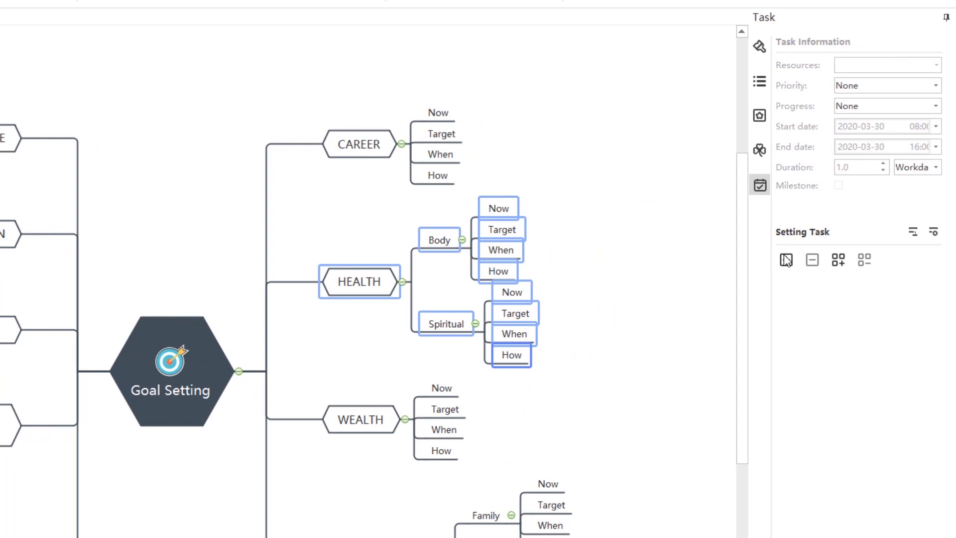
Add one-day task info on 3/30 to HEALTH and its subtopics, and show the Gantt chart
click(785, 261)
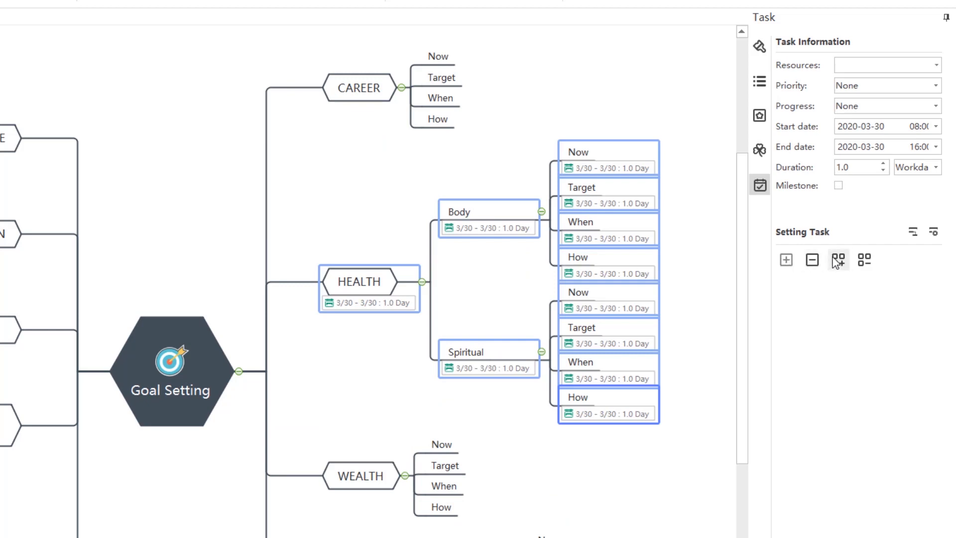
mouse_move(837, 260)
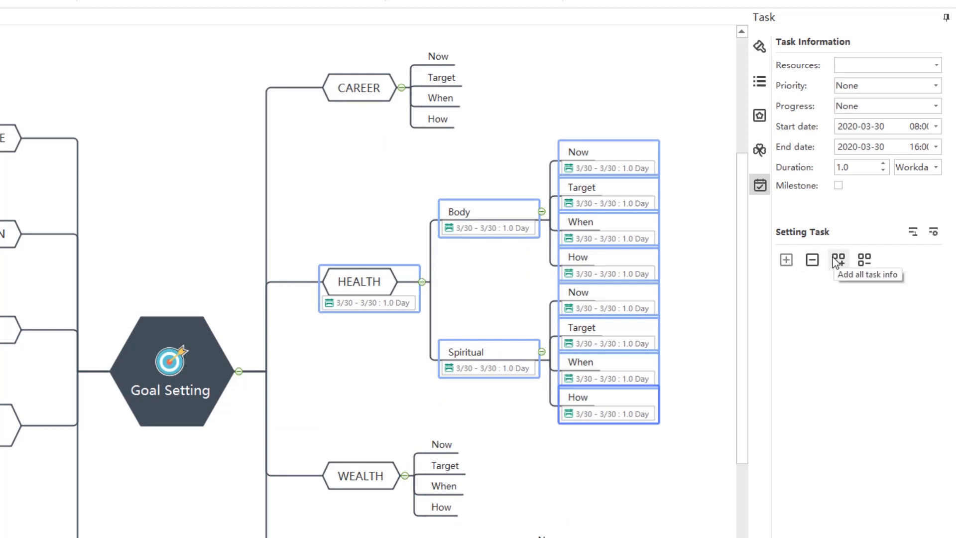
mouse_move(891, 242)
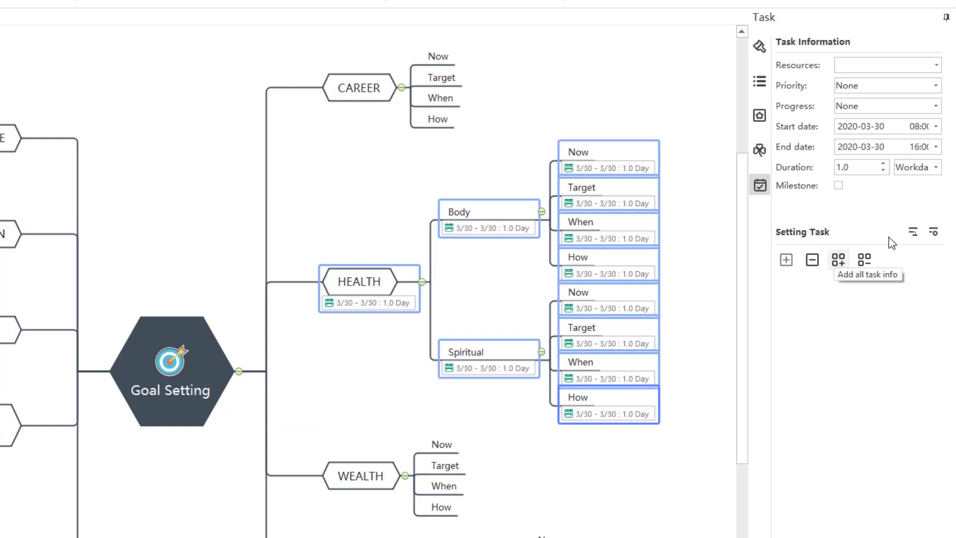
click(912, 231)
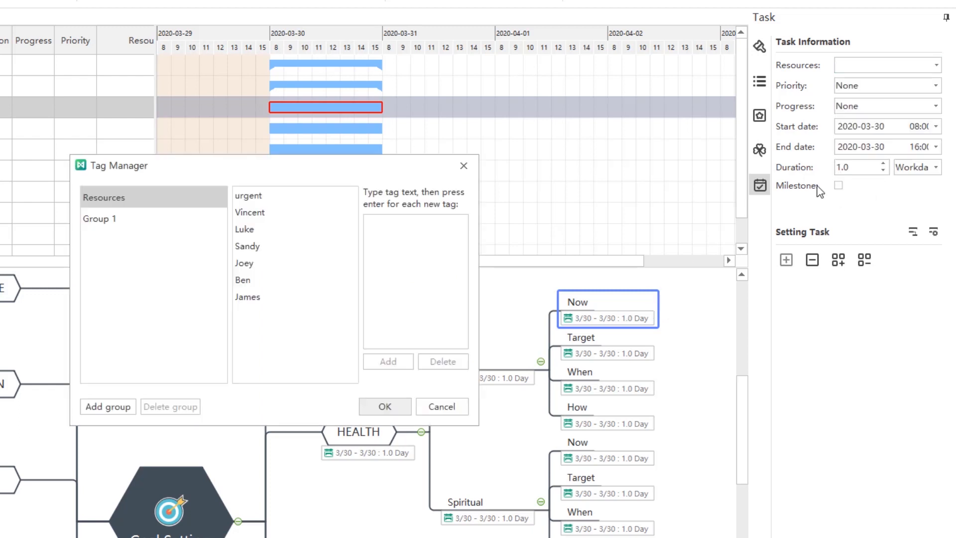
Add Henry as a resource and assign him to Body's Now task
text(Henry)
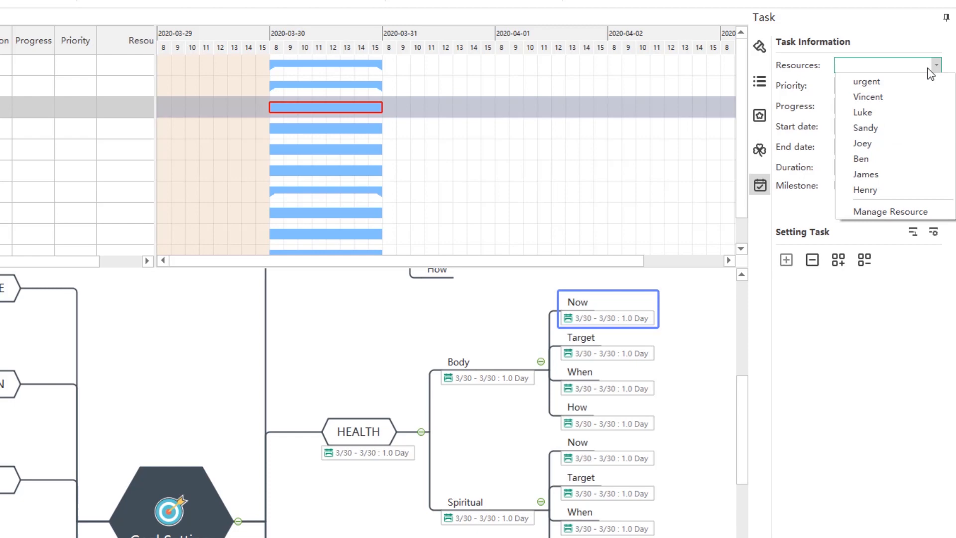
click(863, 190)
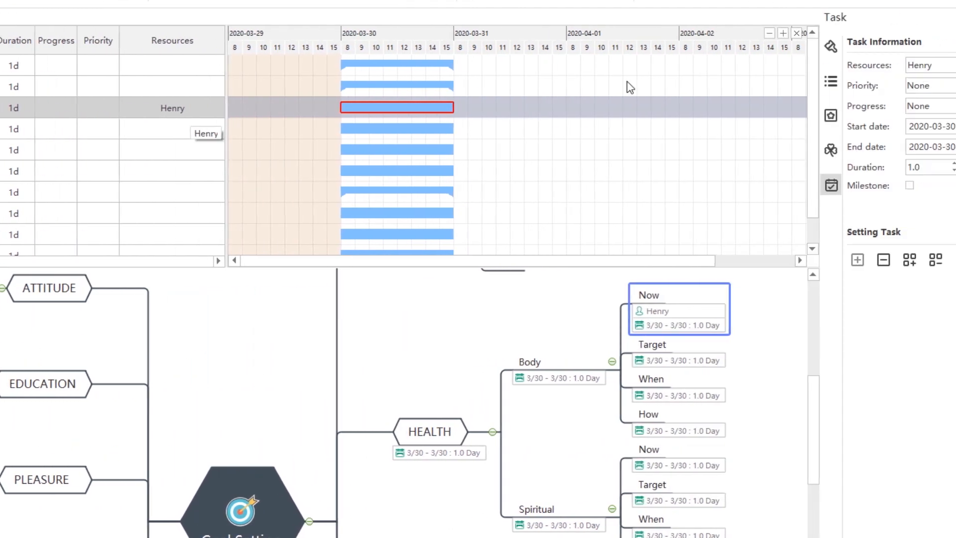
Set the Now task to Priority 6 and 50% progress, extending it to 3/31
click(884, 85)
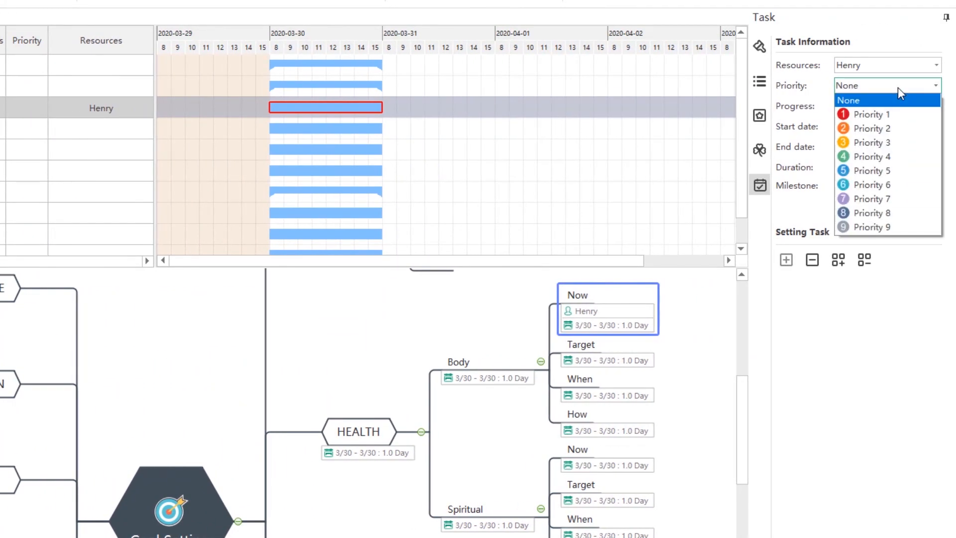
click(872, 184)
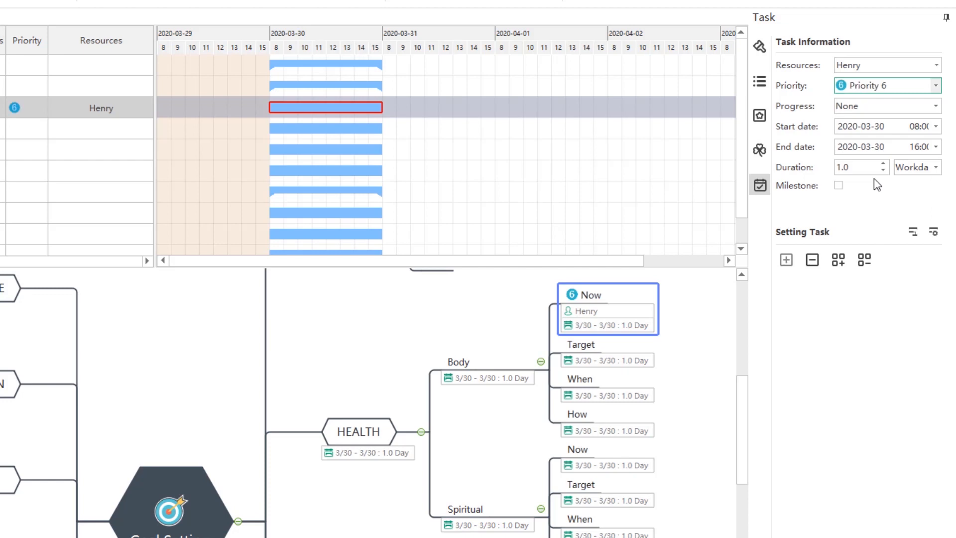
click(886, 106)
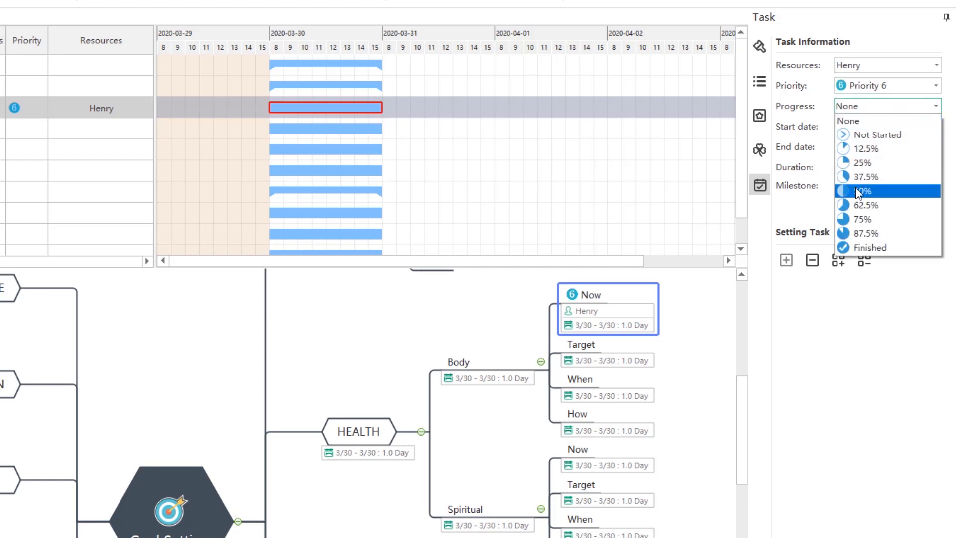
click(860, 191)
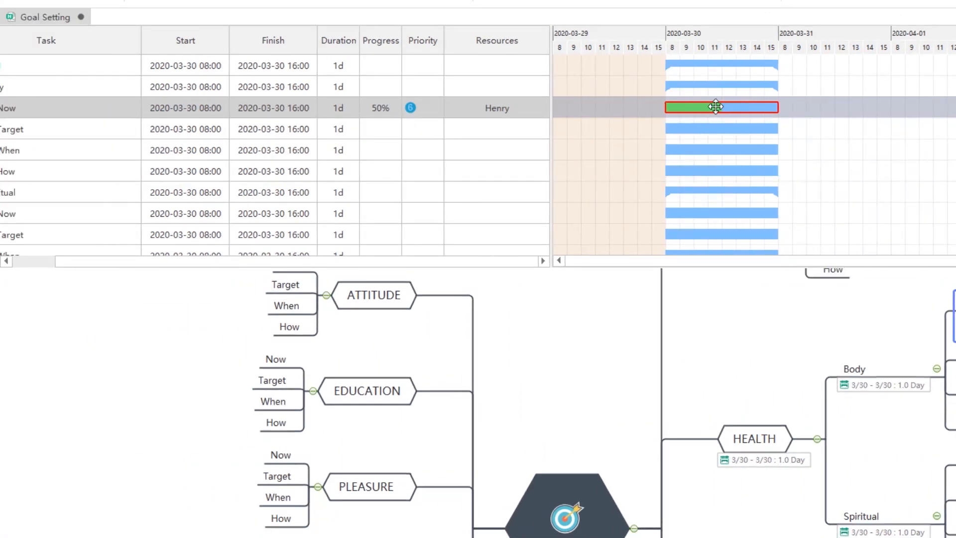
drag(716, 108, 753, 108)
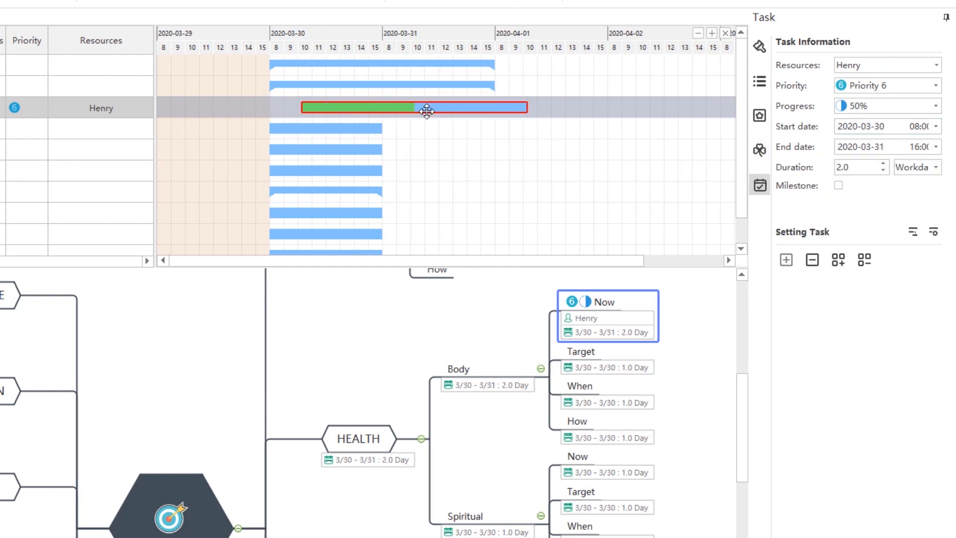
Move the Now task to run 3/30 12:00 to 4/02 and mark it a milestone
drag(524, 107, 640, 108)
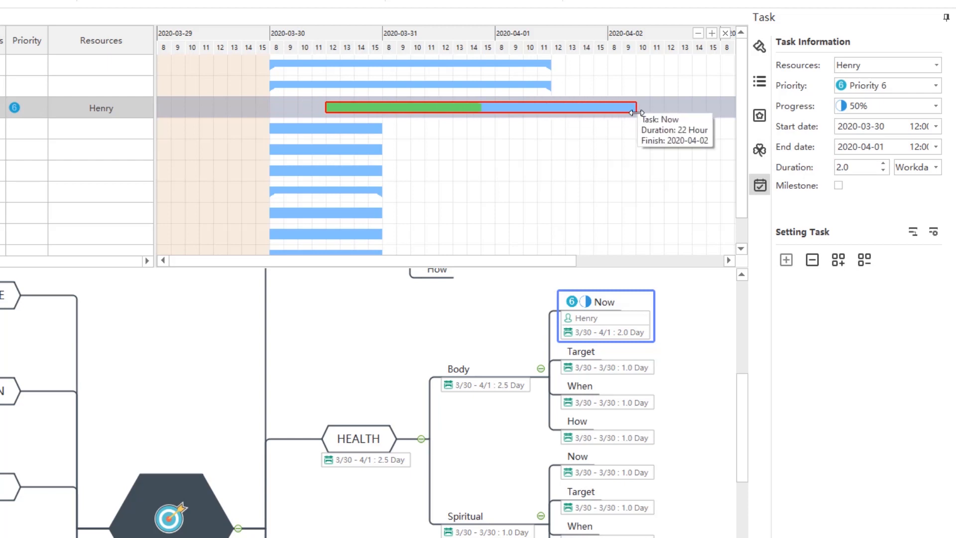
drag(641, 108, 640, 108)
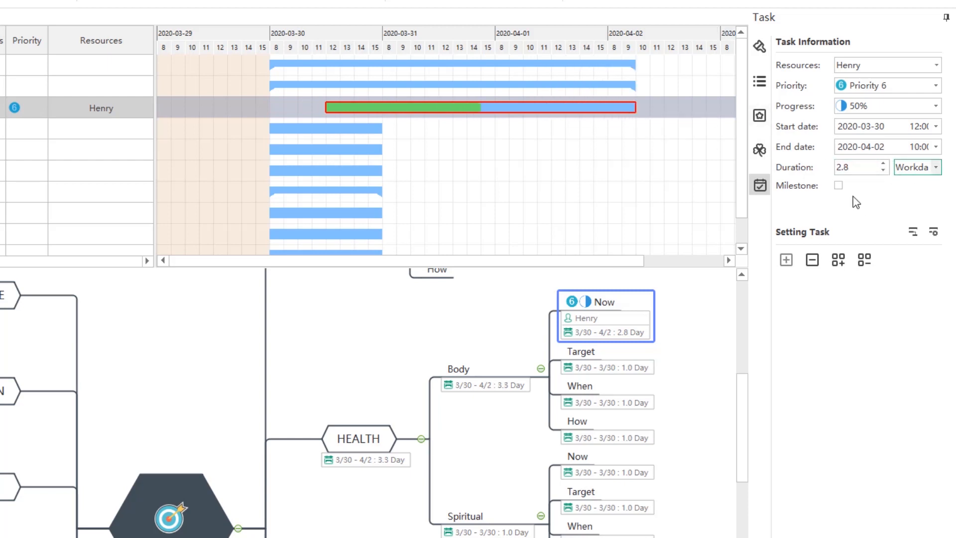
click(838, 185)
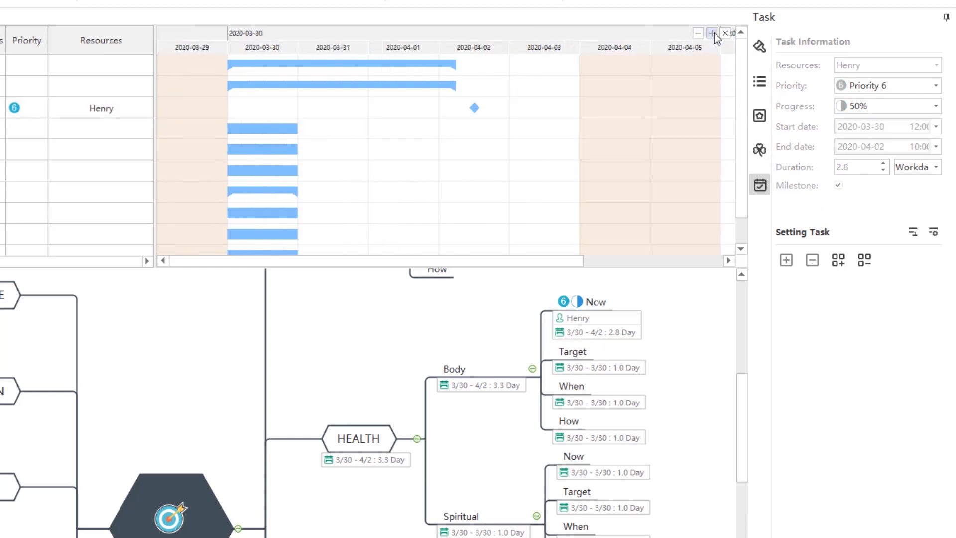
Switch the timeline to hourly detail and rename Body's How task to 'steps'
click(711, 33)
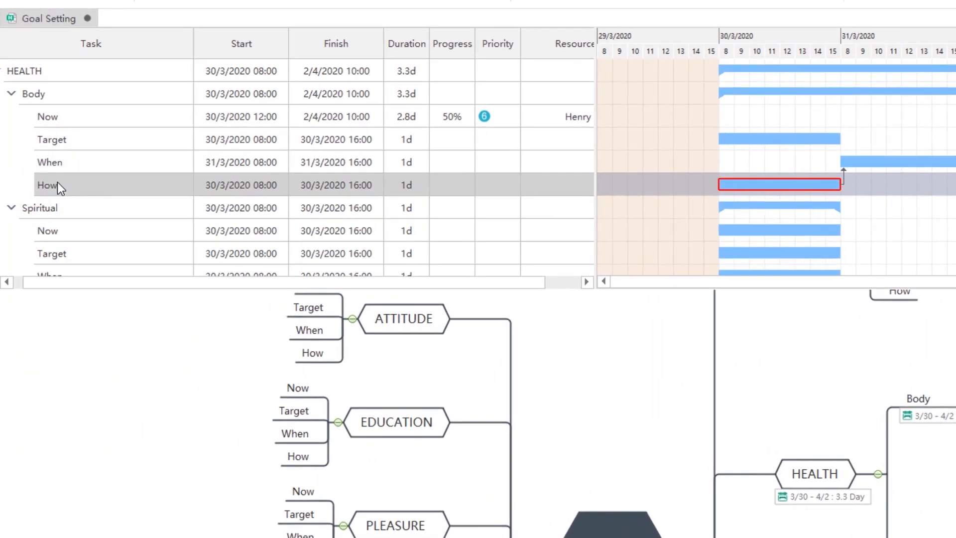
double_click(47, 184)
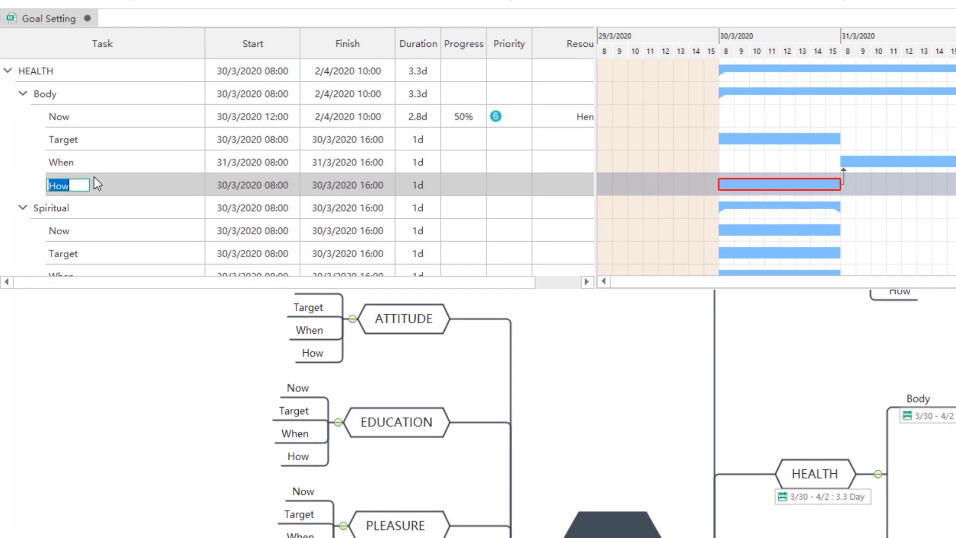
text(steps)
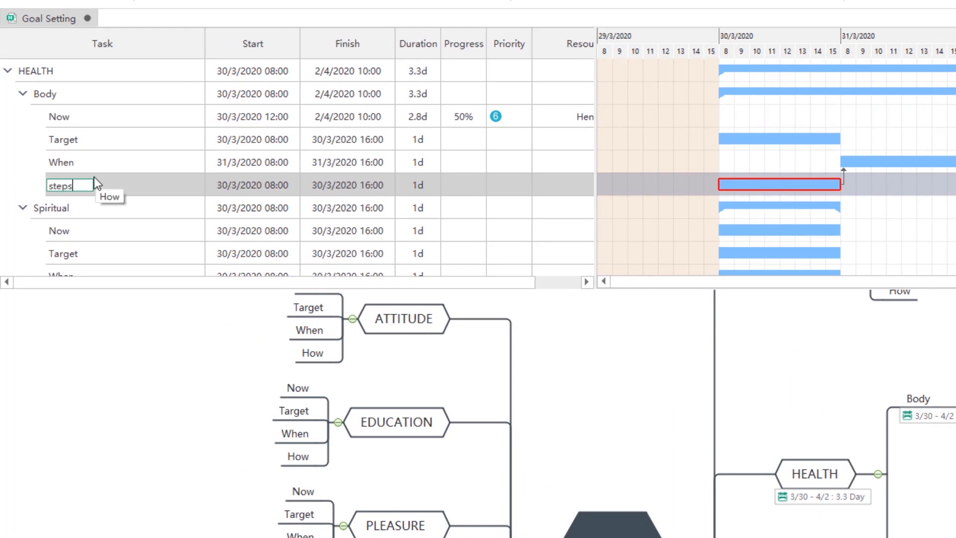